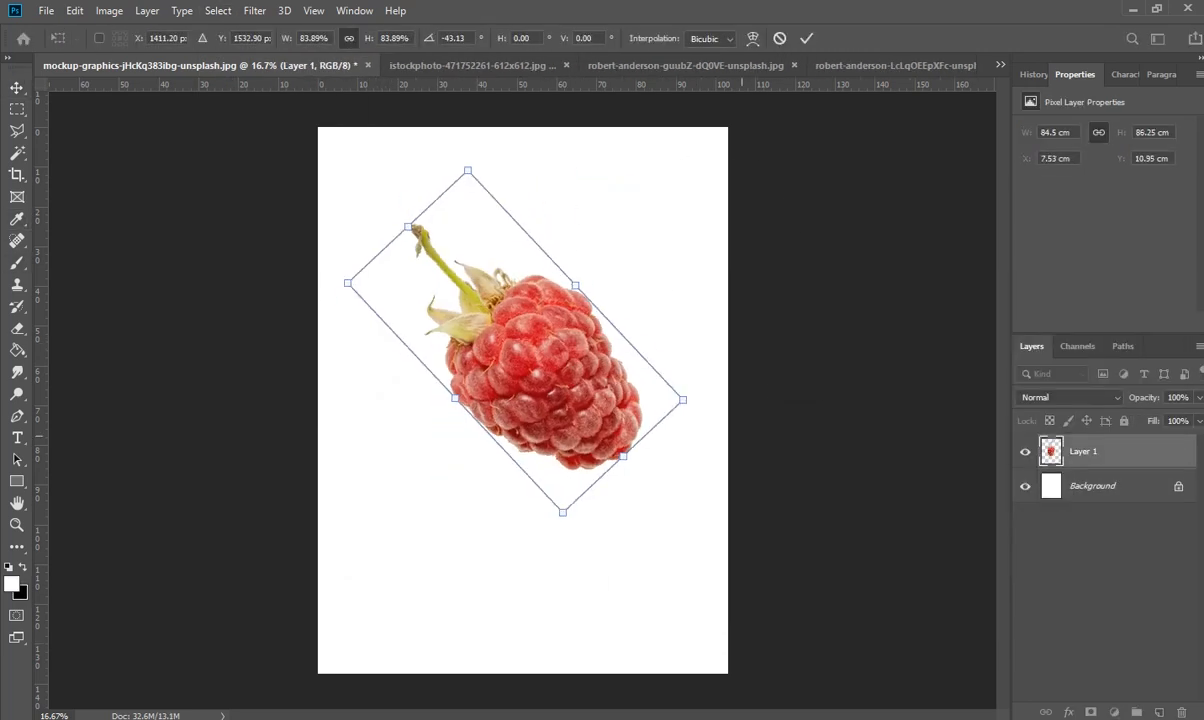
Commit the raspberry's roughly -43° rotation, smaller scale and top-left placement
{"action": "key", "text": "Return"}
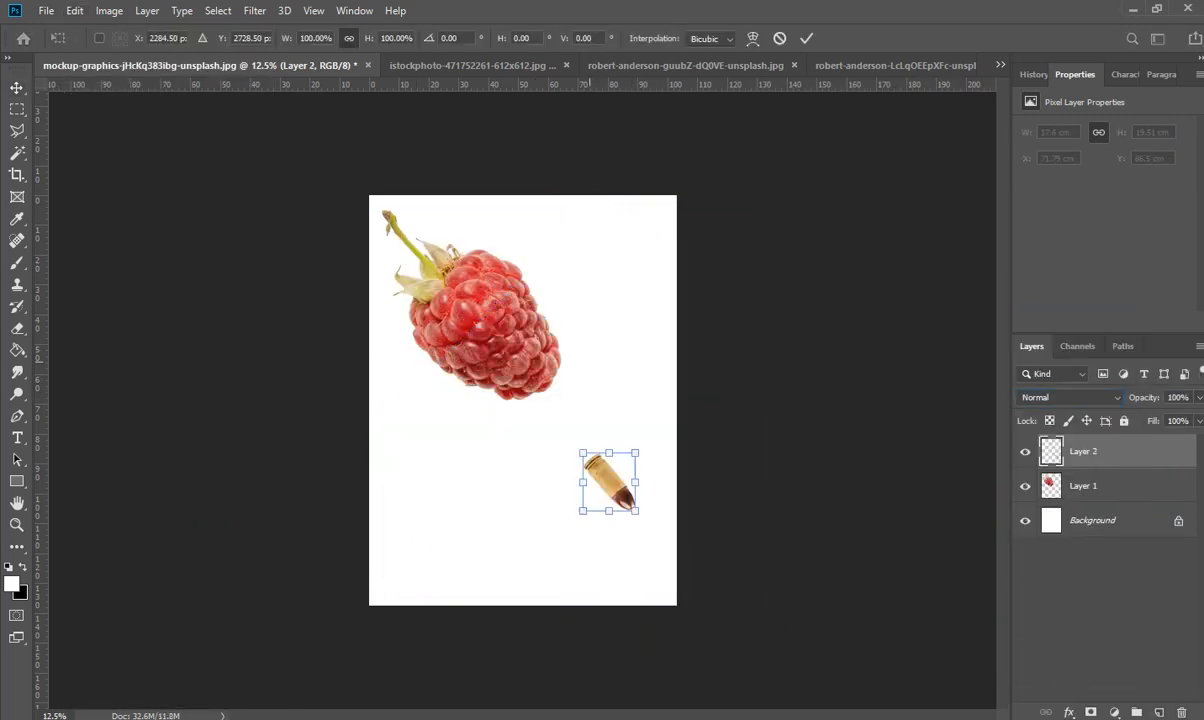
Place the bullet as Layer 2, sized down at the lower right of the raspberry
{"action": "left_click", "coordinate": [109, 11]}
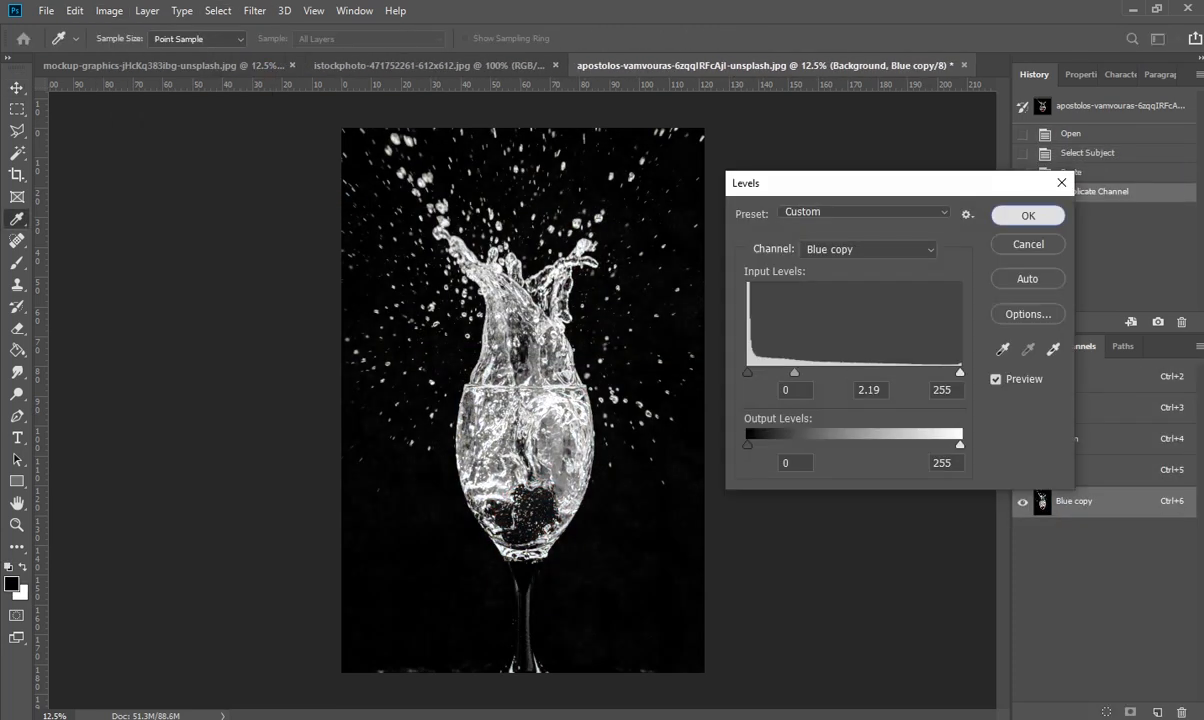
Duplicate the Blue channel and raise its Levels midtone to 2.19
{"action": "left_click", "coordinate": [1027, 215]}
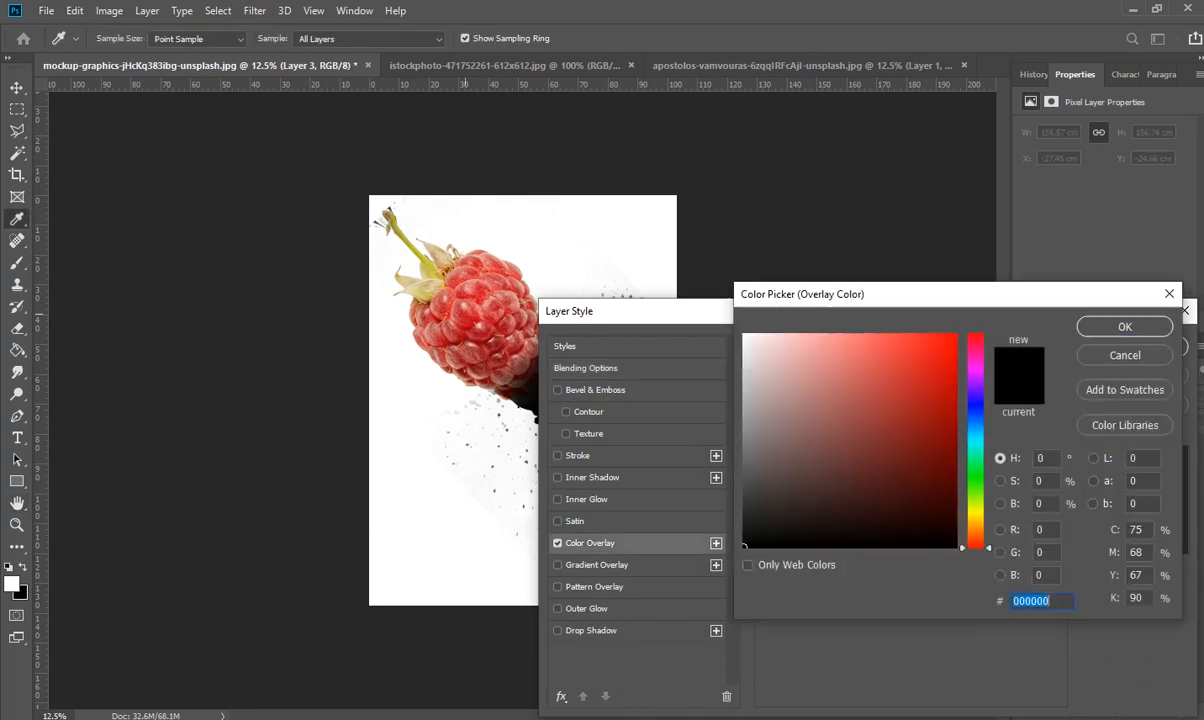
Give the splash a red Color Overlay at Screen, 49% opacity, then enlarge it
{"action": "left_click", "coordinate": [1124, 326]}
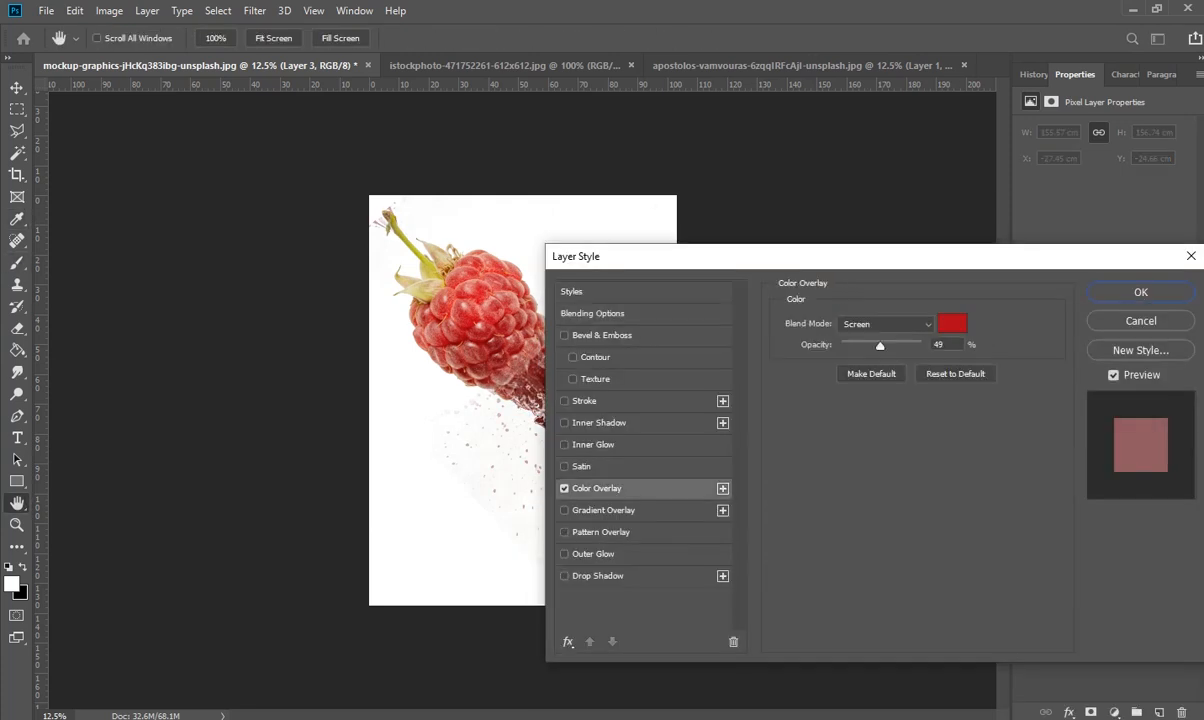
{"action": "left_click", "coordinate": [1140, 292]}
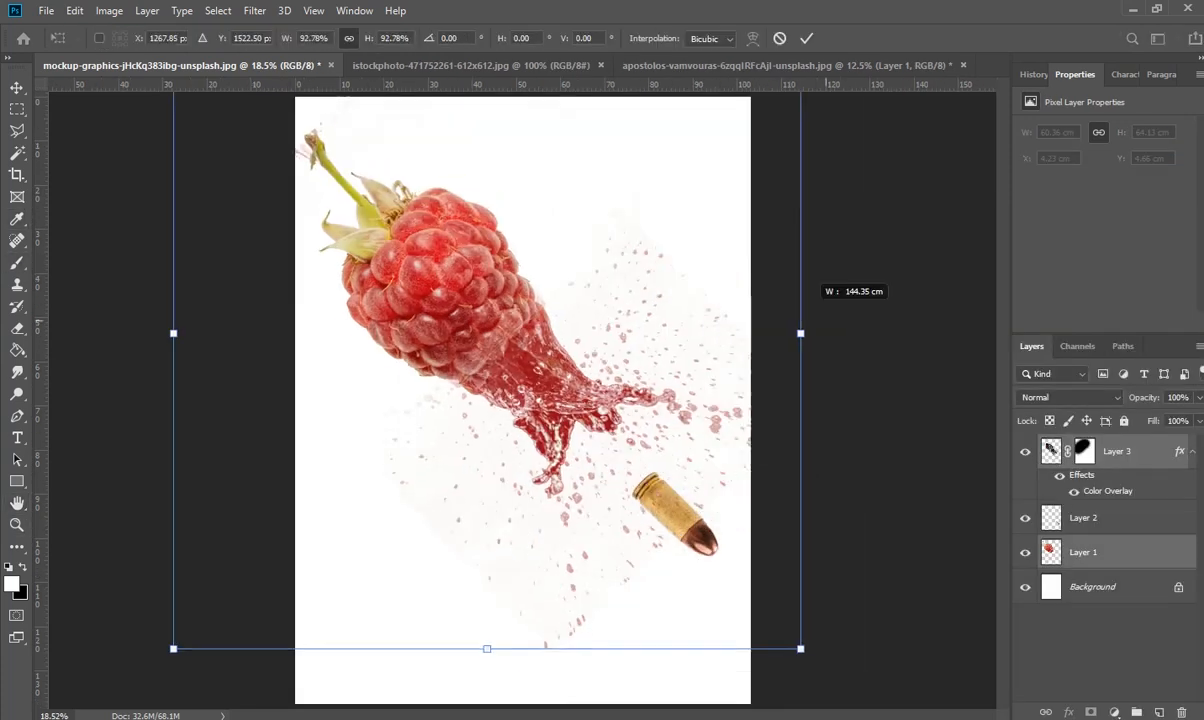